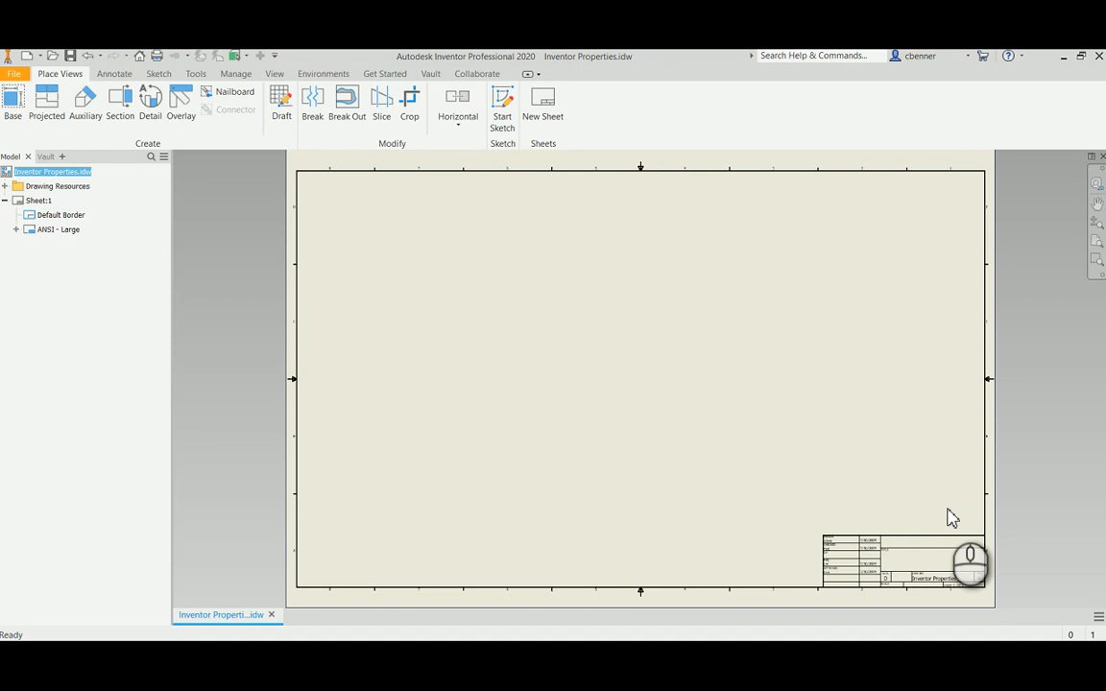
pyautogui.moveTo(438, 305)
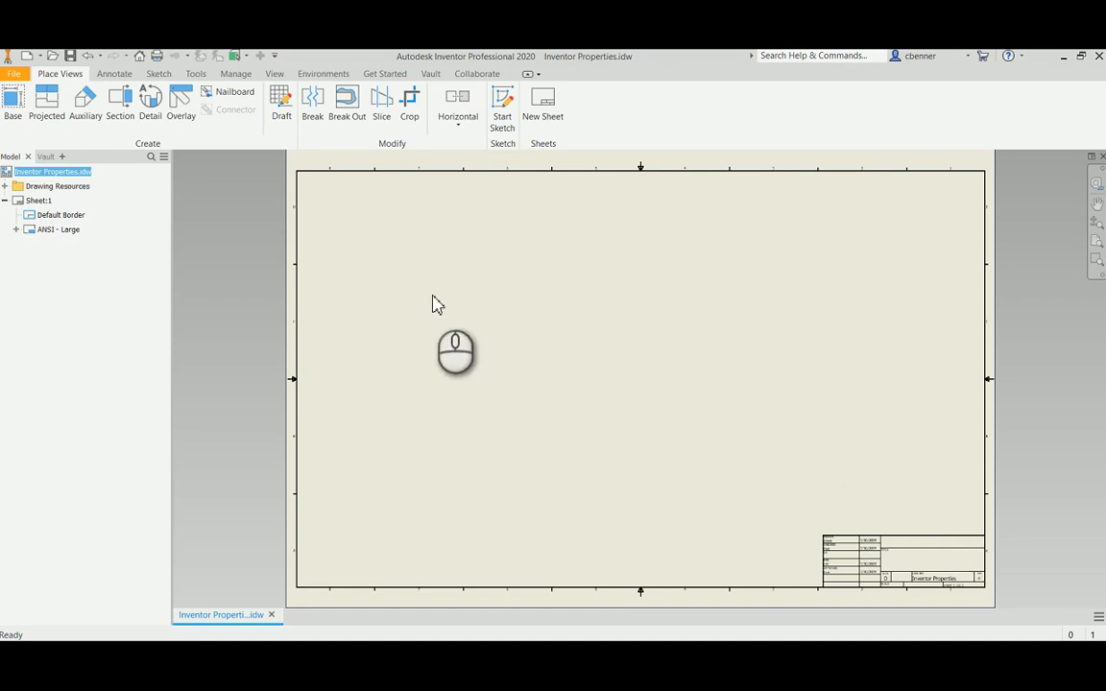
pyautogui.moveTo(163, 250)
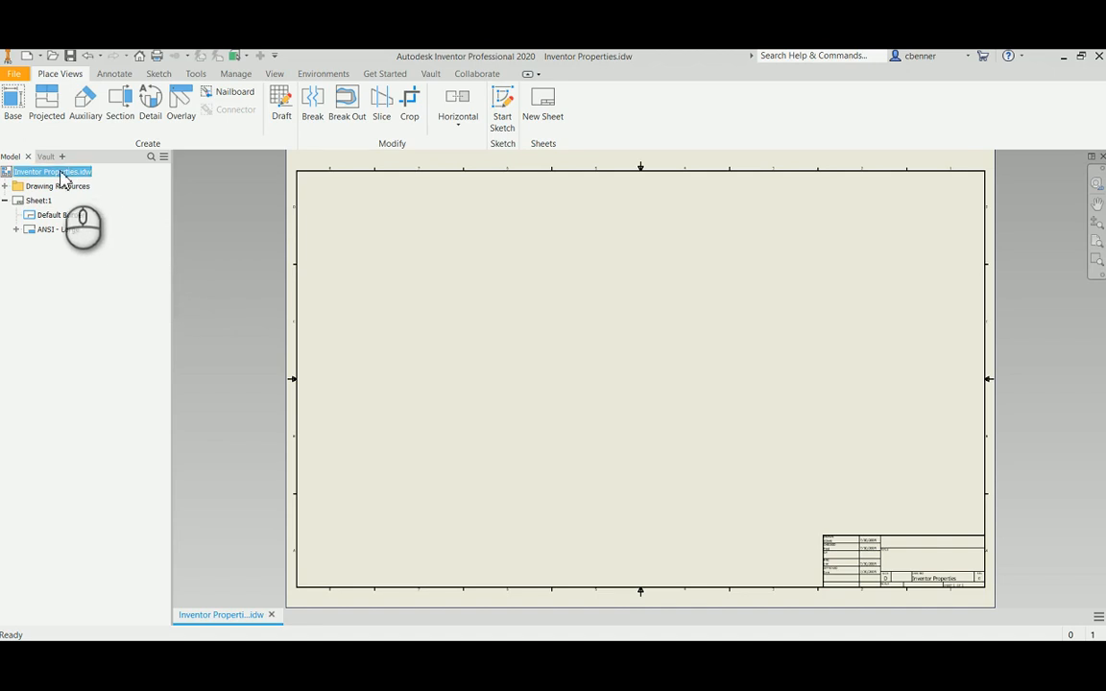
# Open iProperties for Inventor Properties.idw and show its empty Custom properties page
pyautogui.rightClick(53, 171)
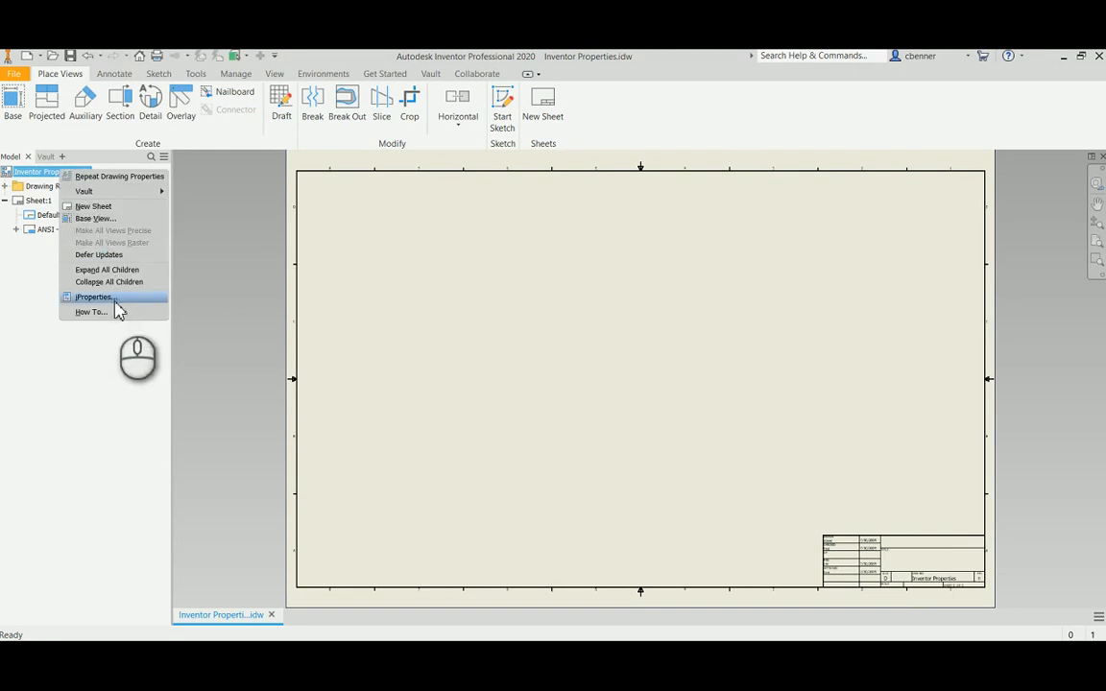
pyautogui.click(93, 297)
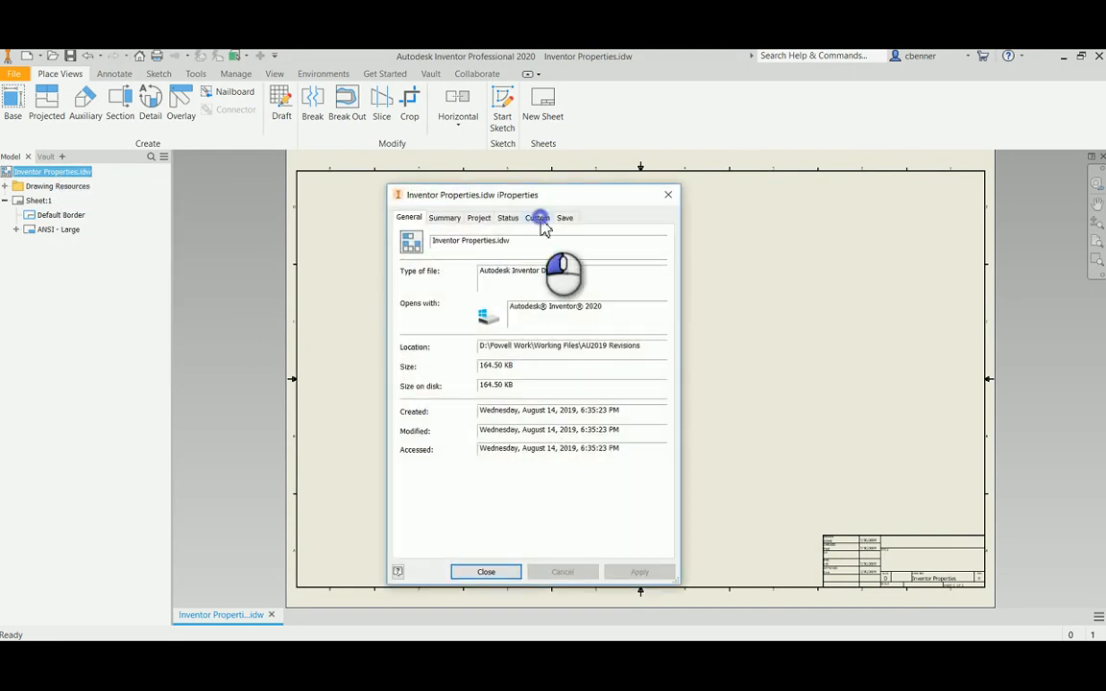
pyautogui.click(538, 216)
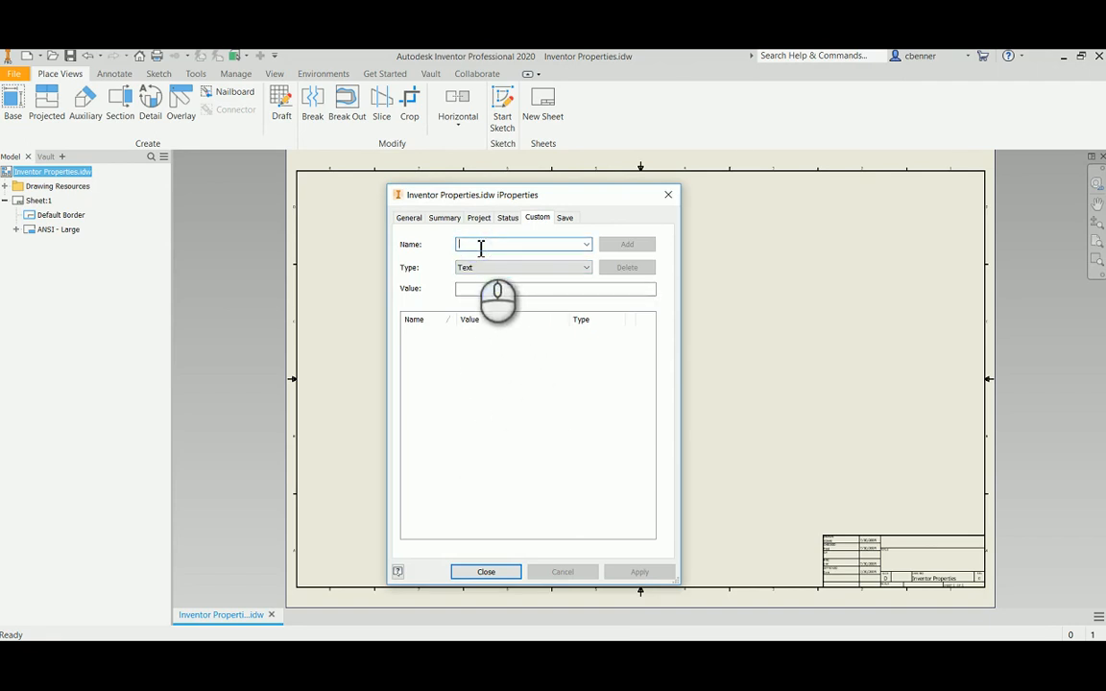
# Add a Text-type custom property named RevApproved
pyautogui.write('Revi')
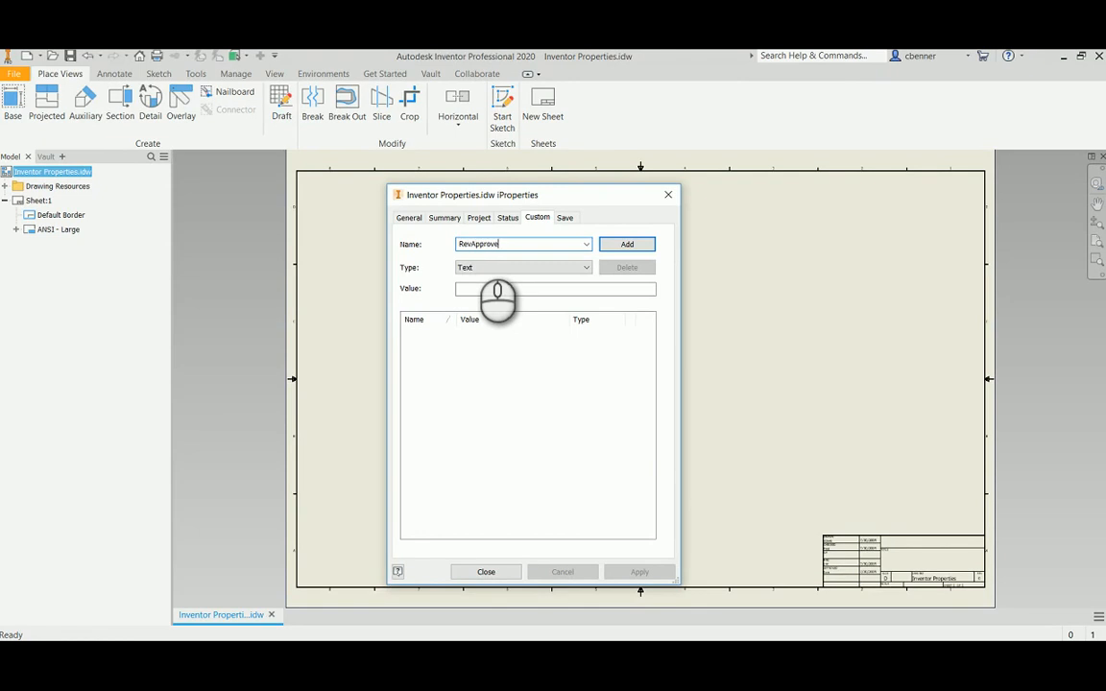
pyautogui.write('d')
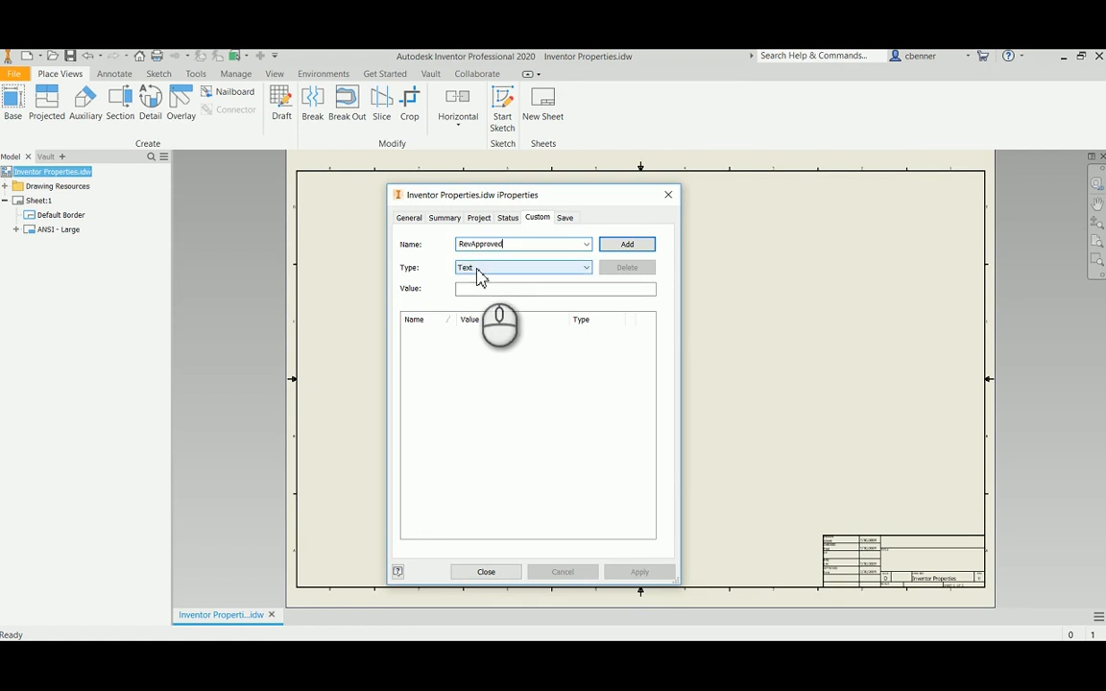
pyautogui.click(585, 267)
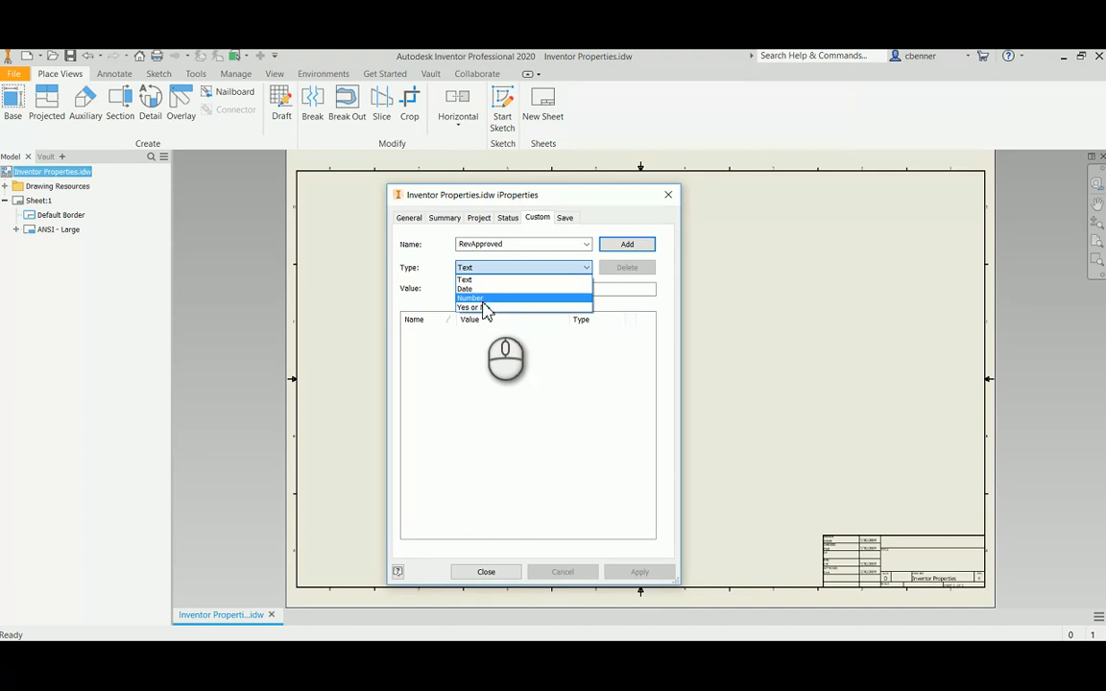
pyautogui.moveTo(490, 278)
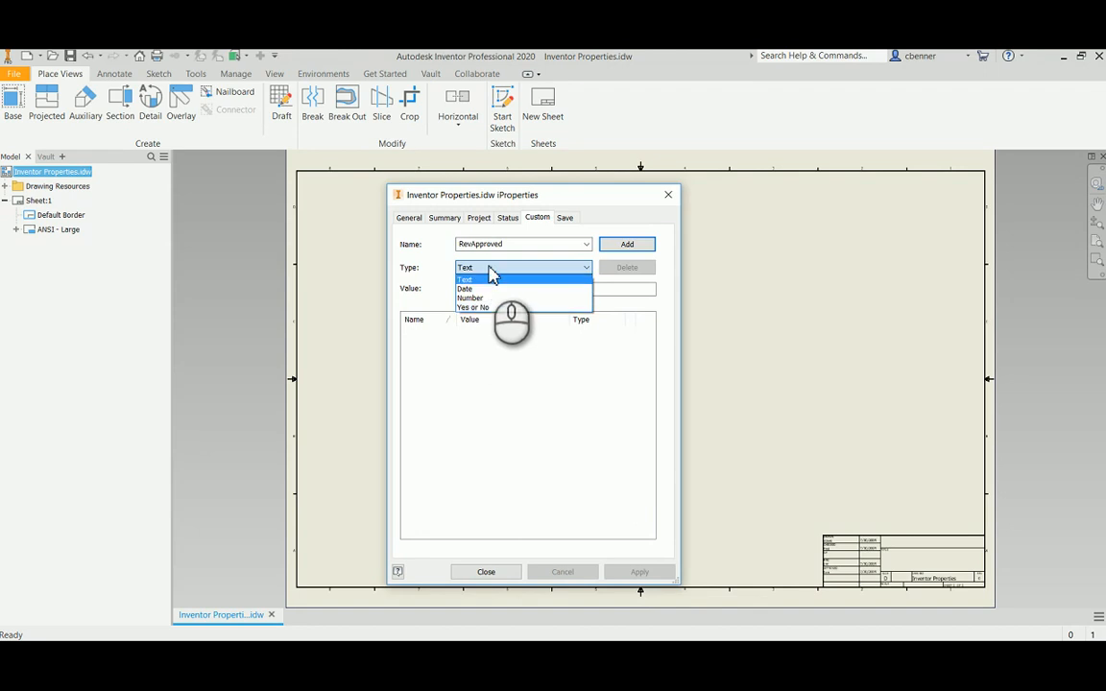
pyautogui.click(464, 280)
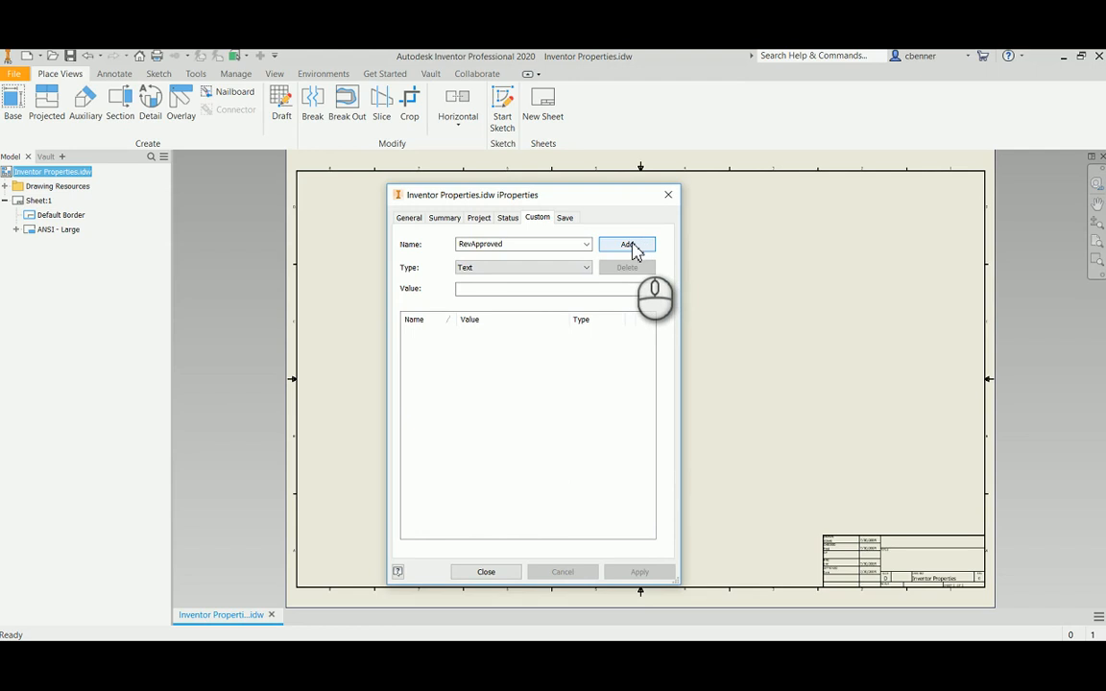
pyautogui.click(627, 244)
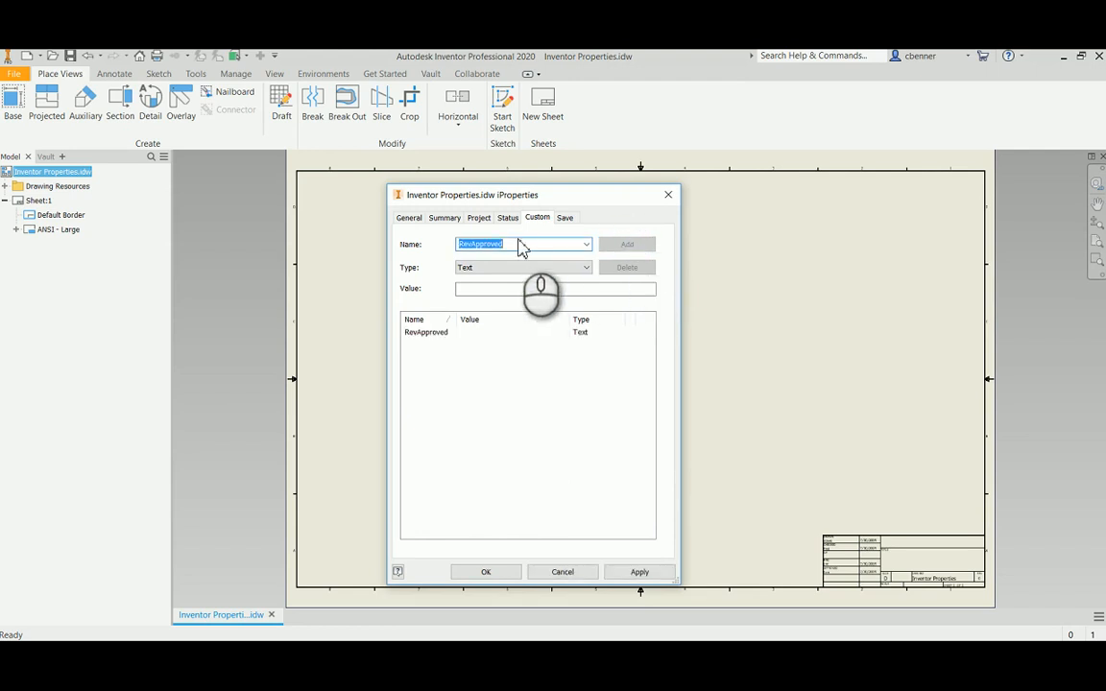
# Add RevAuthor and RevText as text properties, then enter the name RevDate
pyautogui.click(518, 244)
pyautogui.write('RevAuthor')
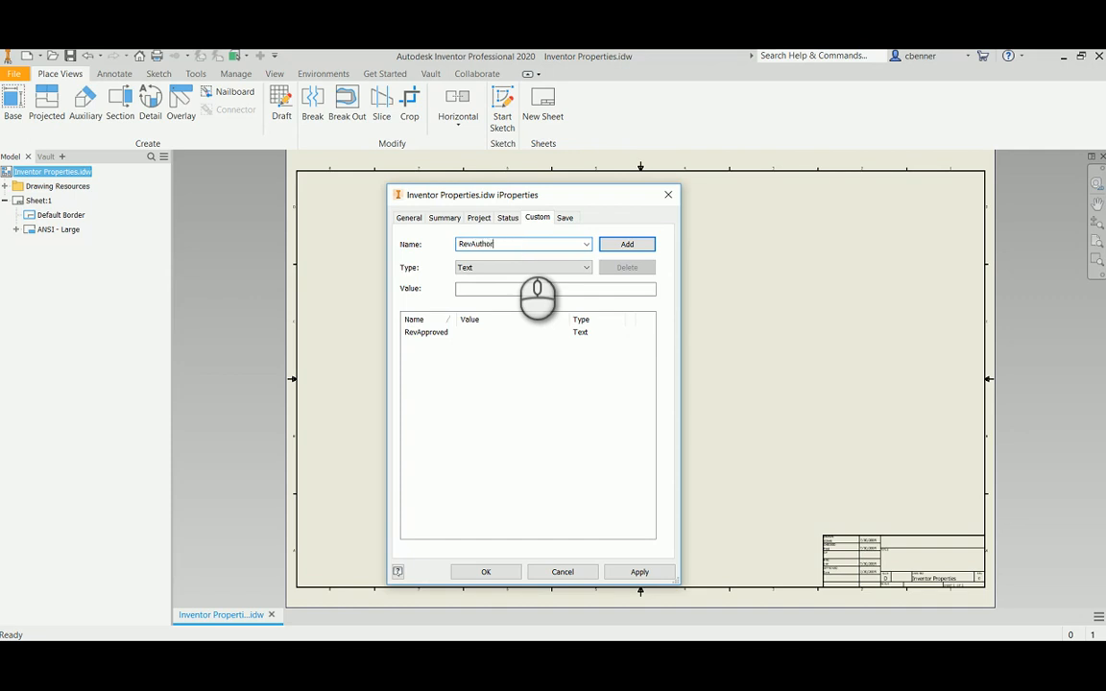
pyautogui.click(627, 244)
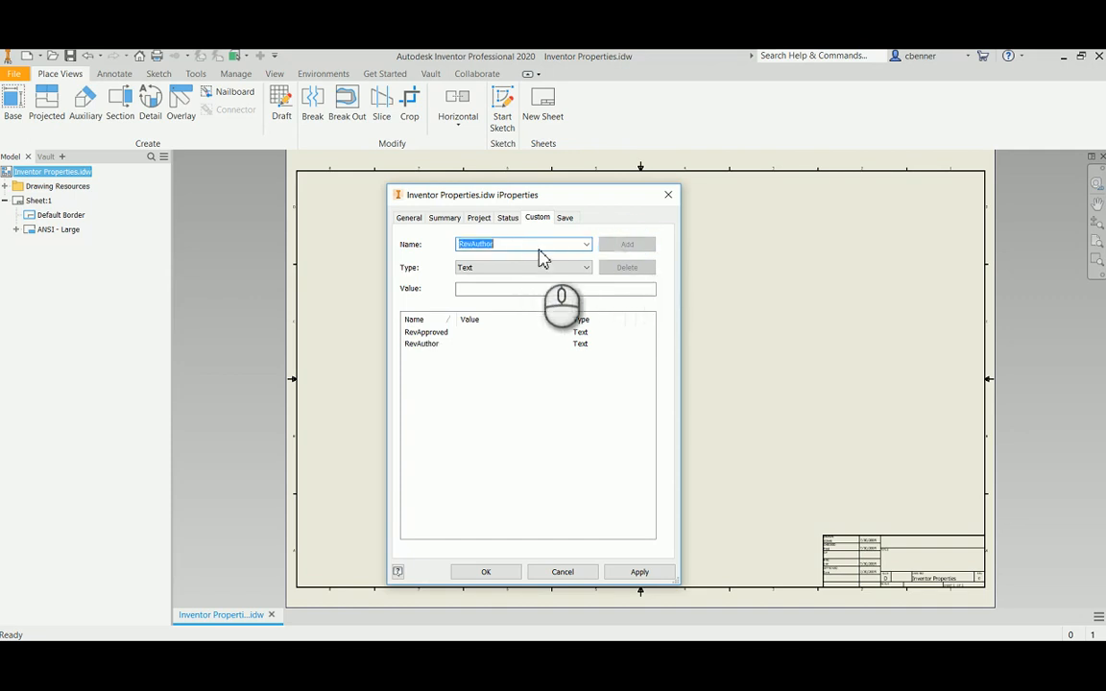
pyautogui.click(518, 244)
pyautogui.write('Rev')
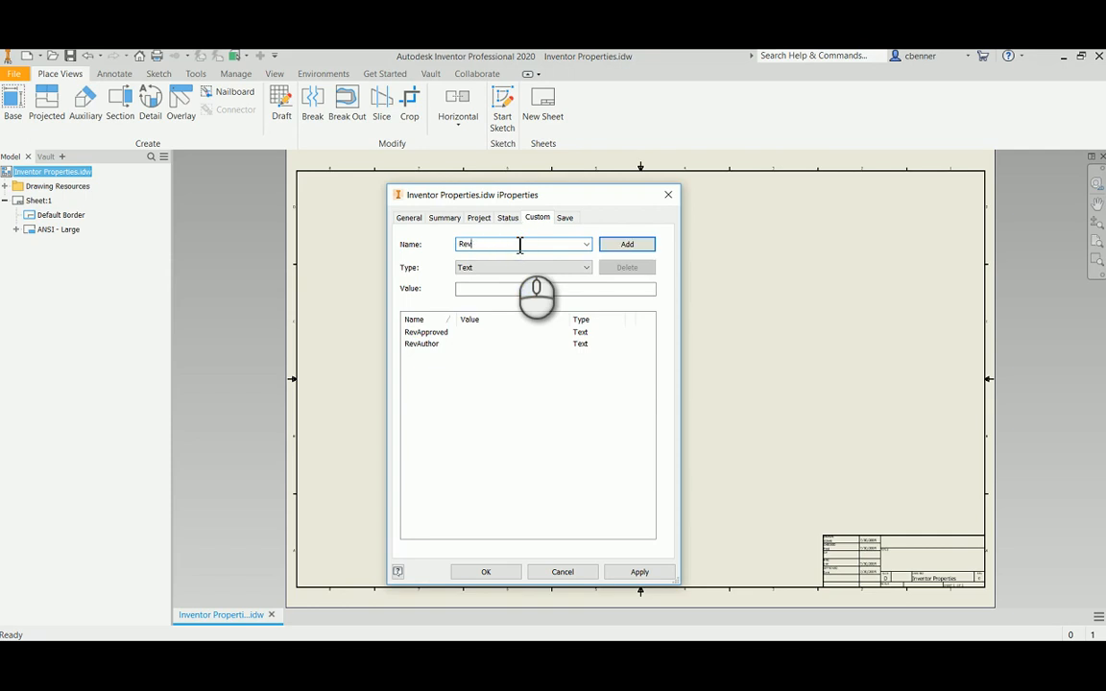
pyautogui.write('Text')
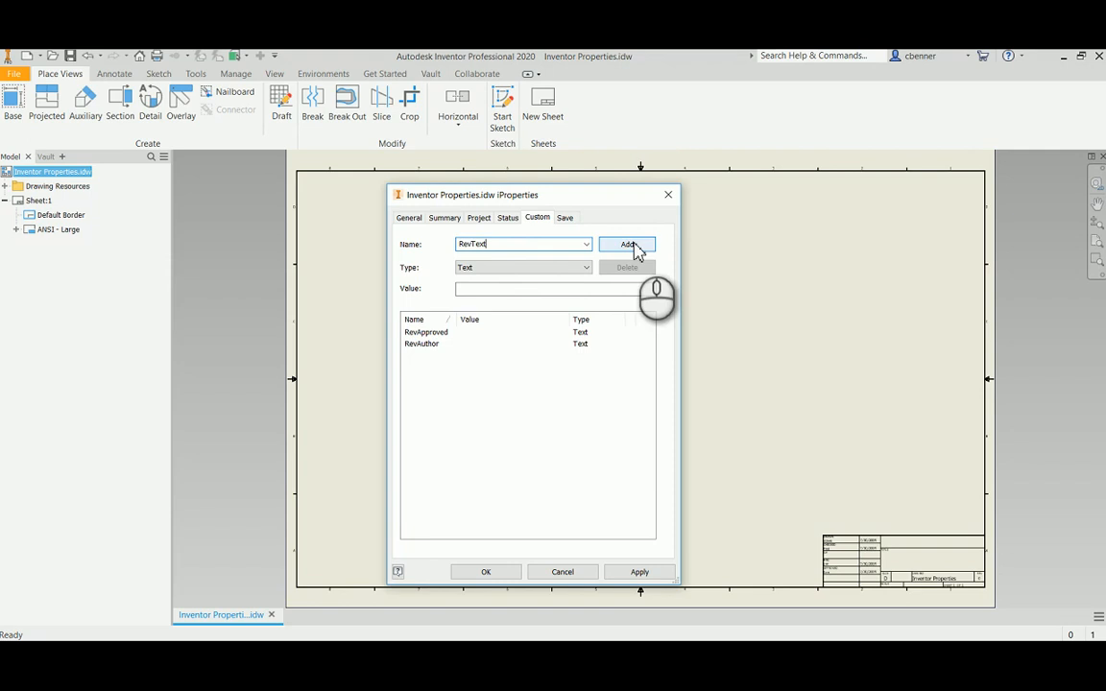
pyautogui.click(627, 243)
pyautogui.write('Rev')
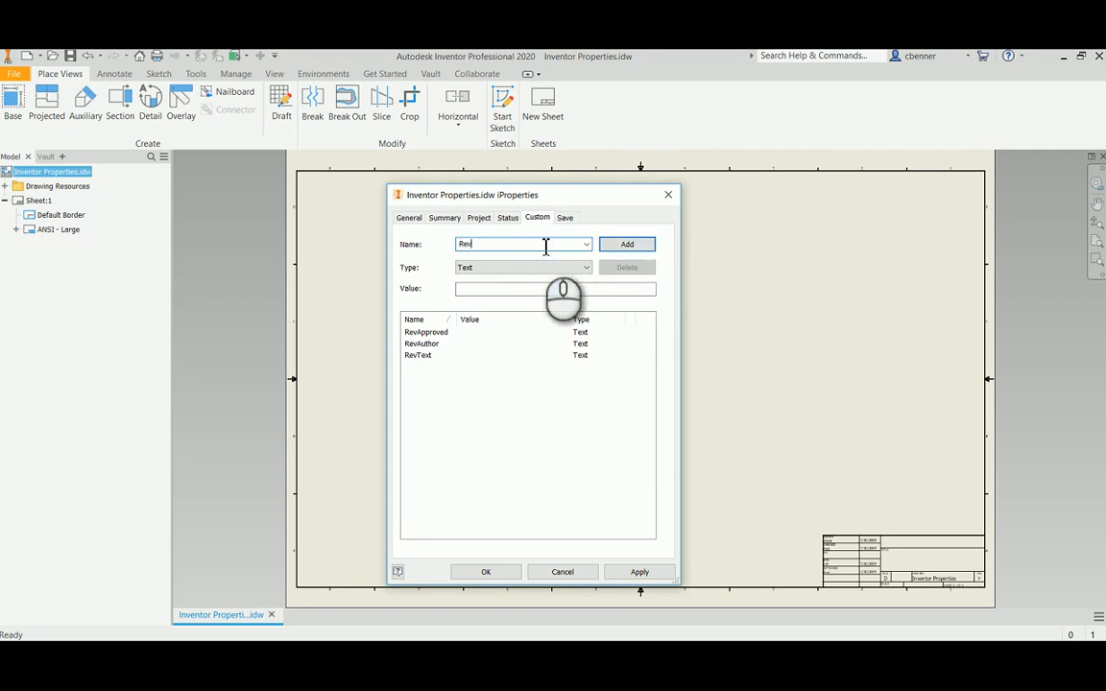
pyautogui.write('Date')
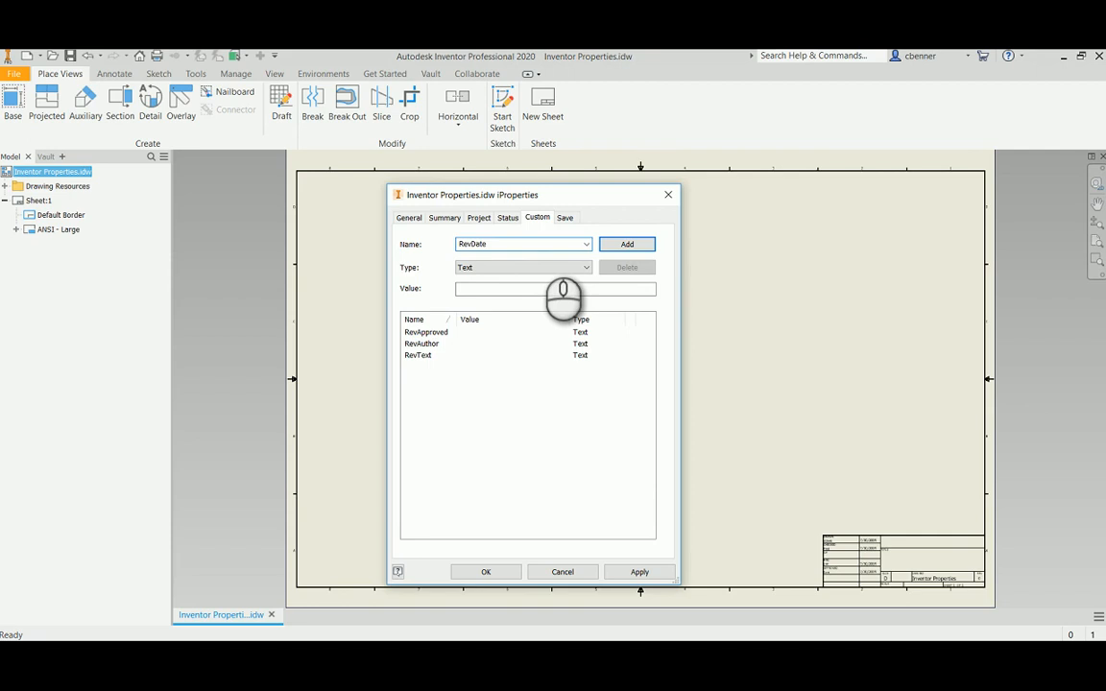
# Make RevDate a Date property, apply the custom properties and close iProperties
pyautogui.click(587, 267)
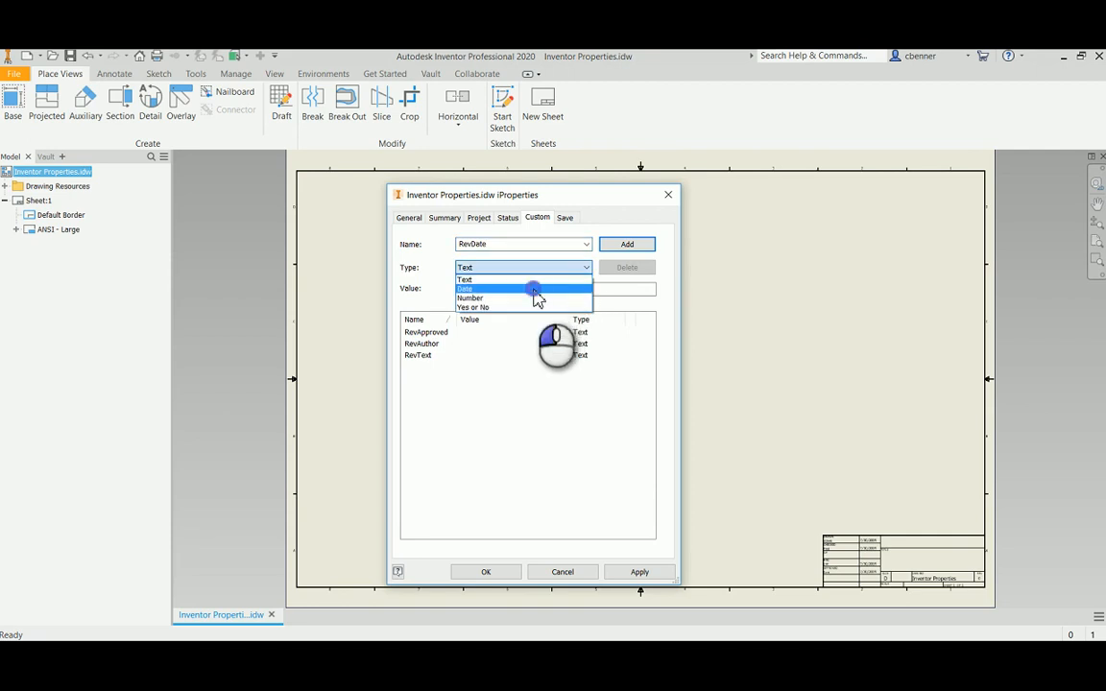
pyautogui.click(465, 289)
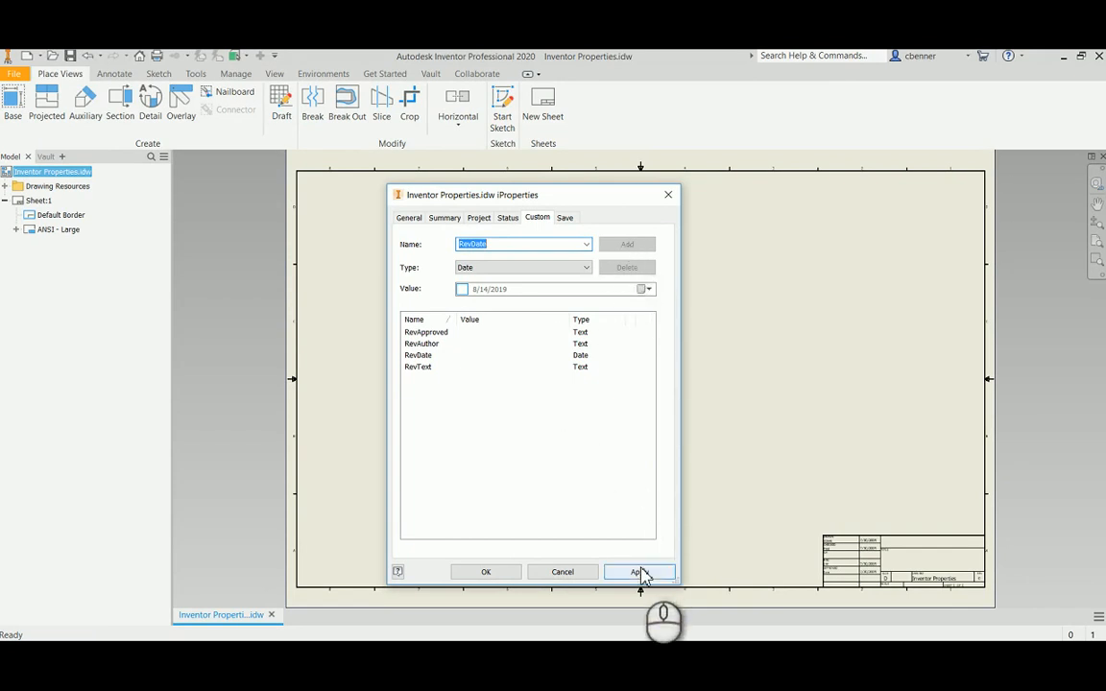
pyautogui.click(639, 572)
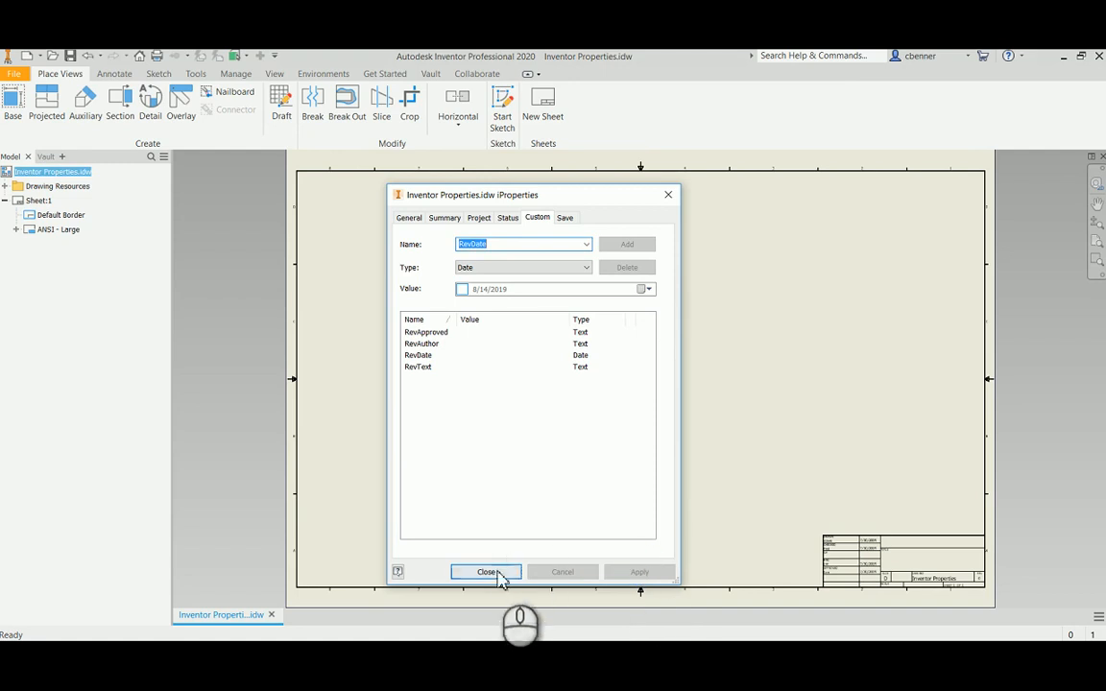
pyautogui.click(487, 571)
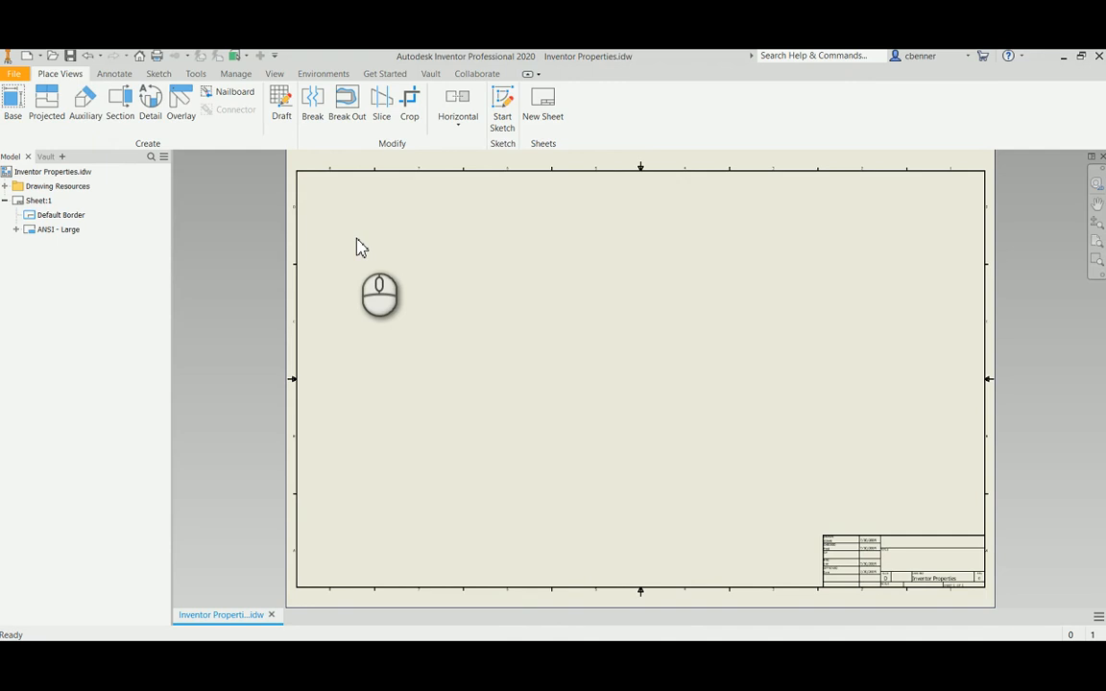
pyautogui.moveTo(500, 350)
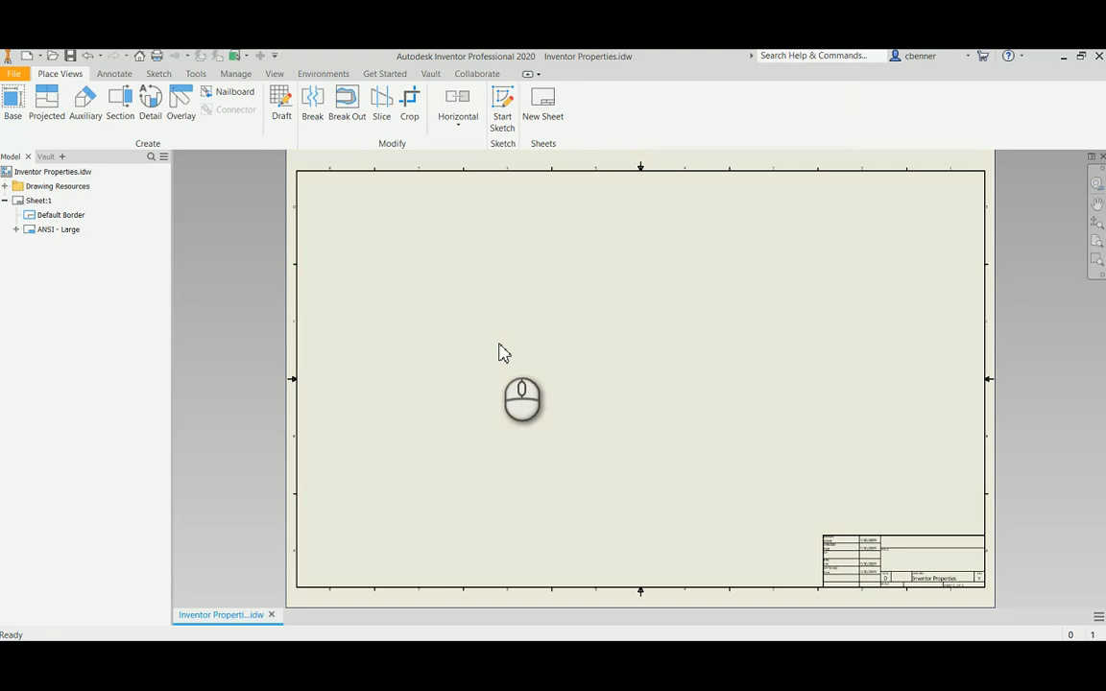